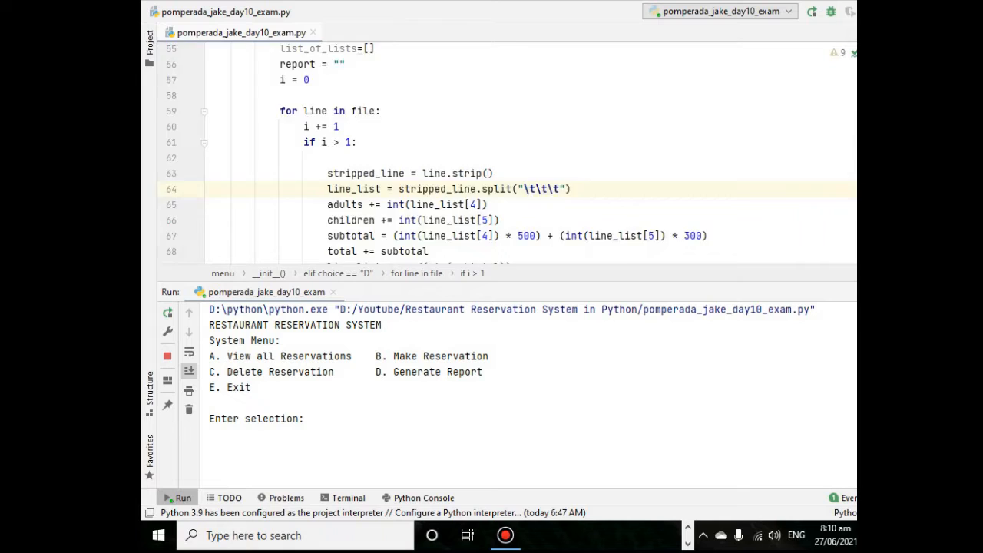
- Scroll through the reservation script and highlight the code that prints the menu and reads the choice
scroll(down, 3)
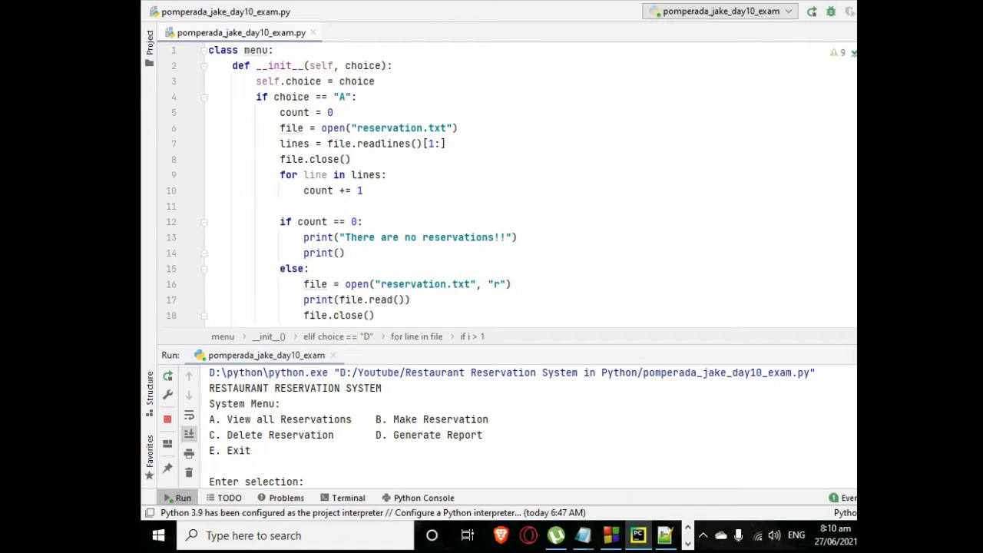
scroll(down, 3)
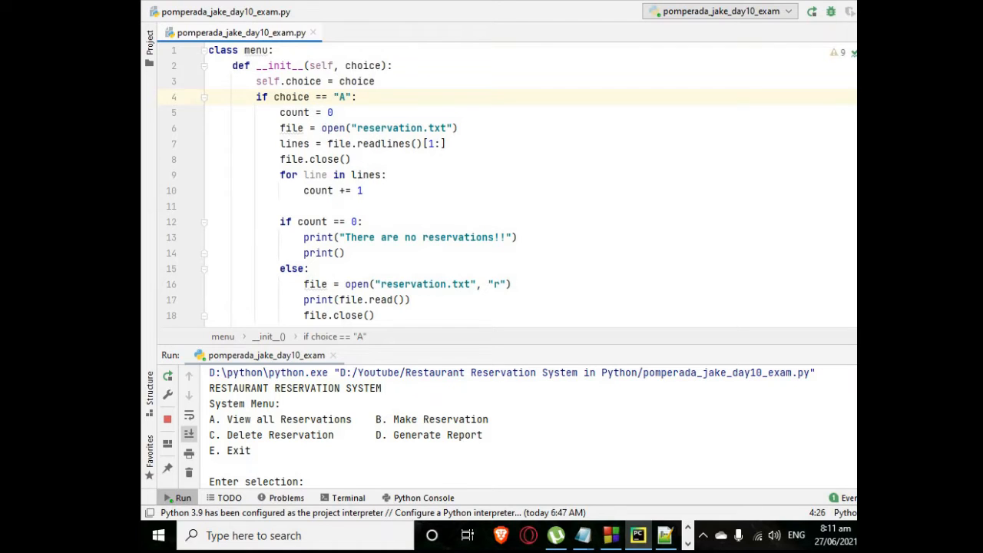
scroll(down, 3)
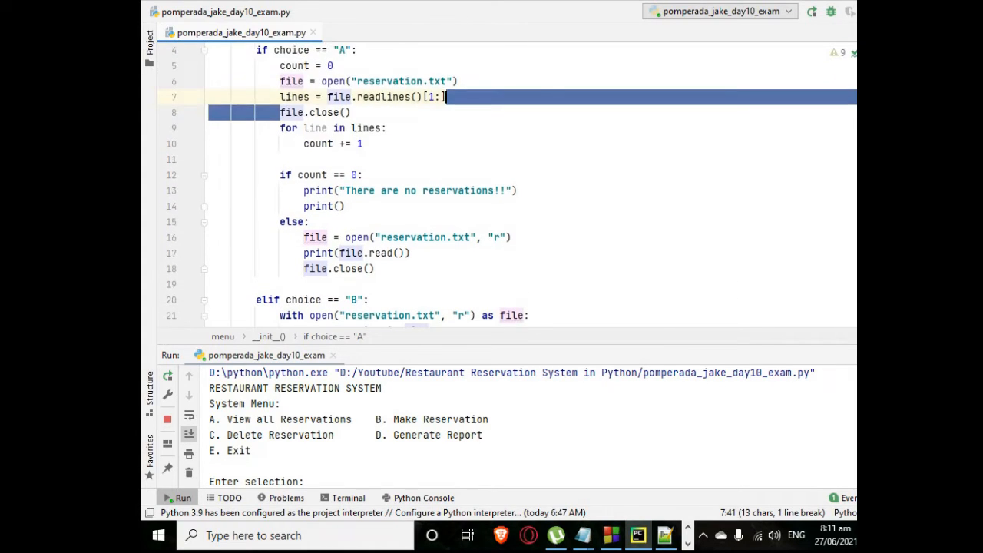
scroll(down, 3)
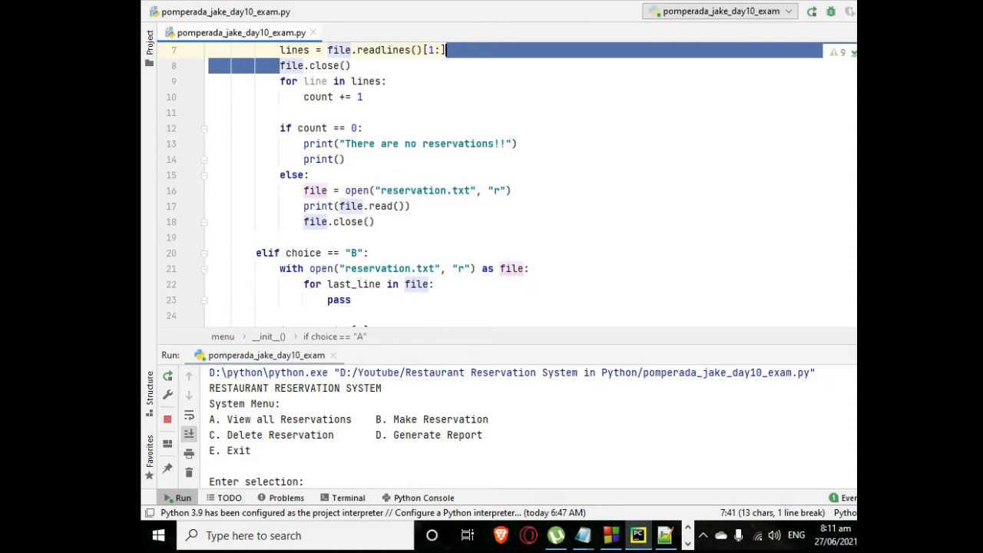
scroll(down, 3)
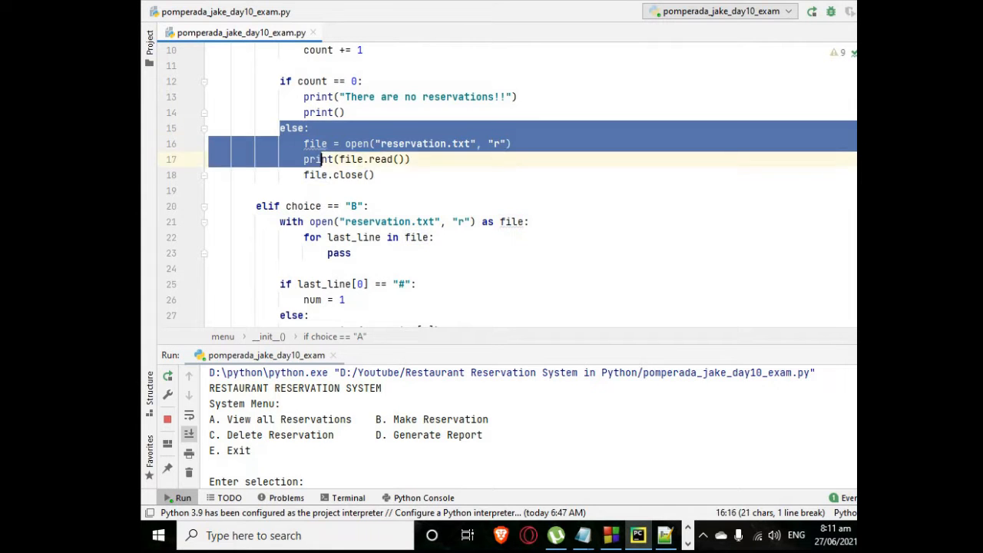
scroll(down, 3)
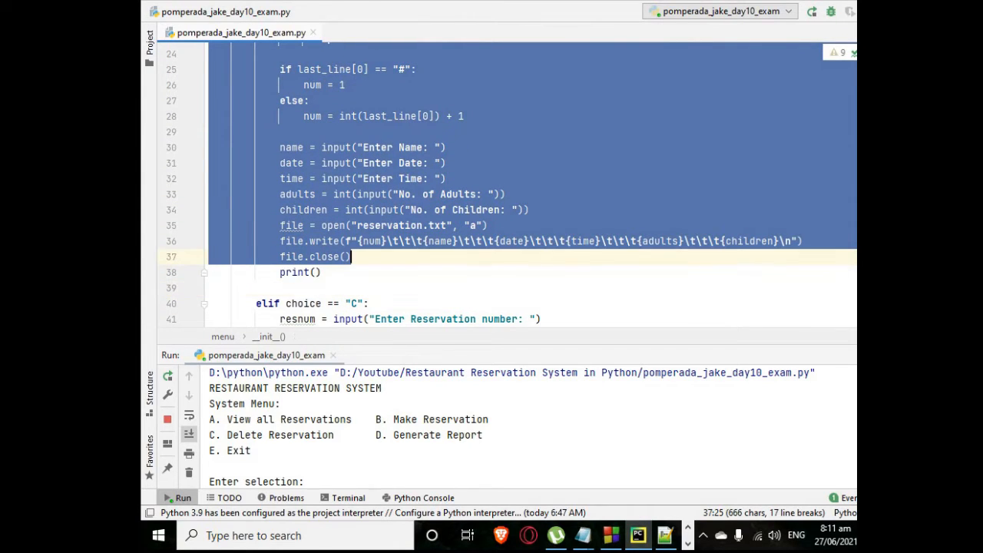
scroll(down, 3)
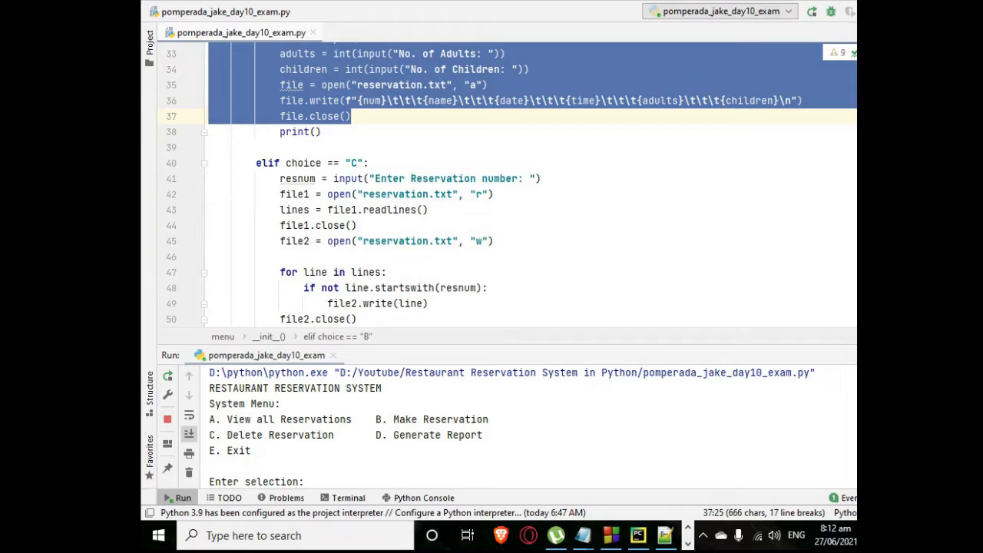
scroll(down, 3)
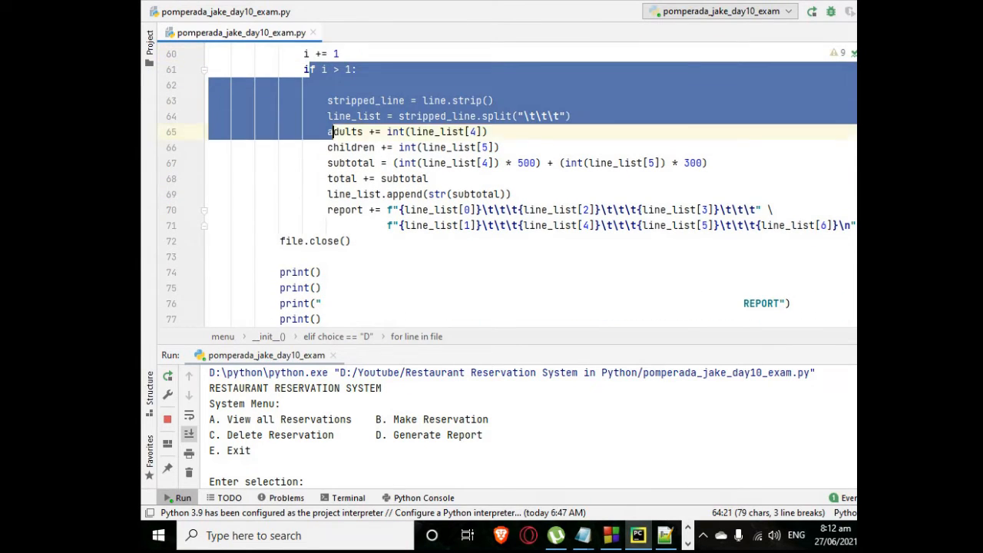
scroll(down, 3)
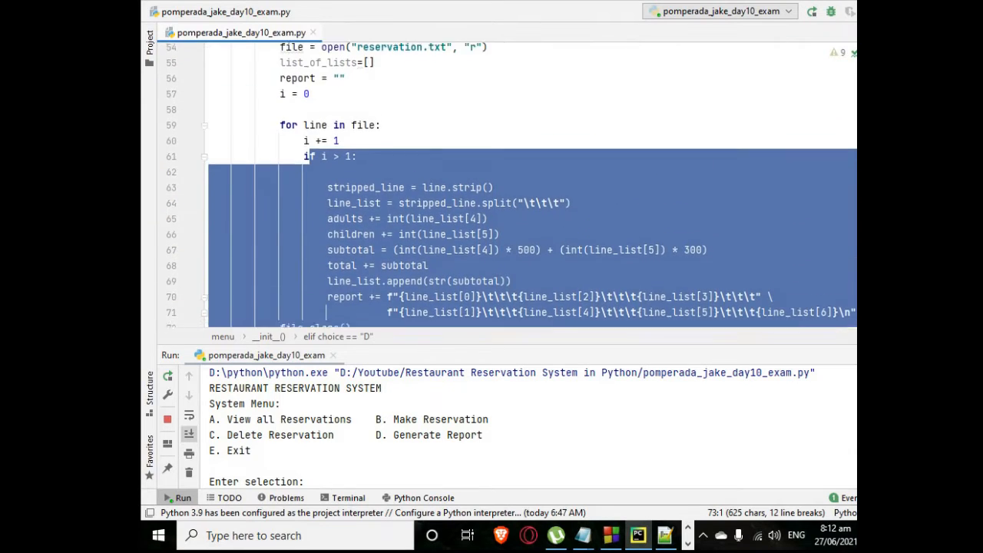
scroll(down, 3)
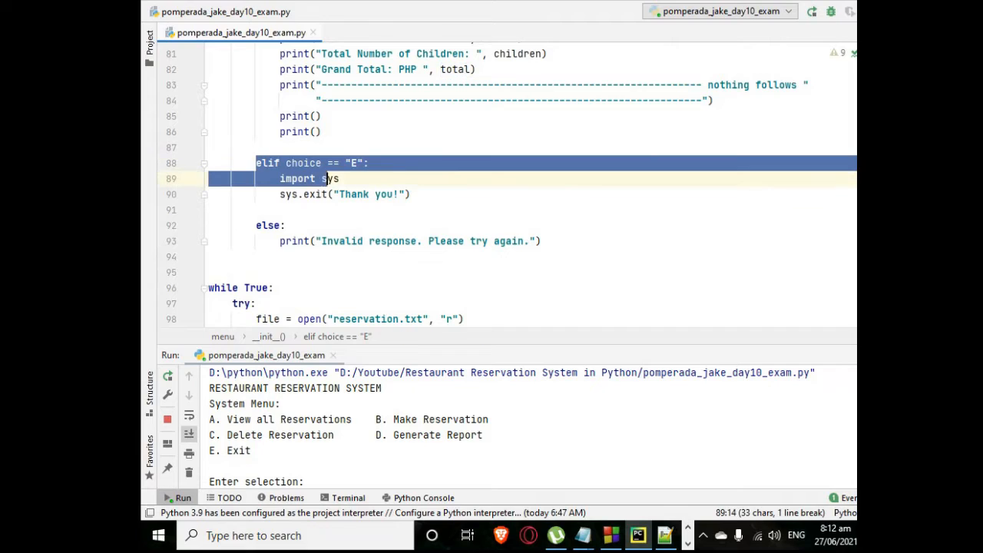
click(209, 271)
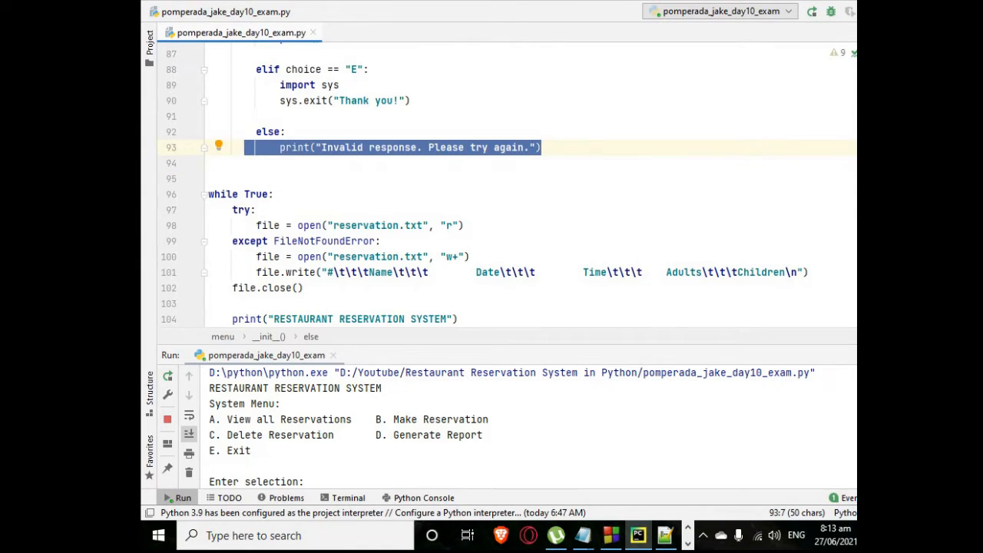
scroll(down, 3)
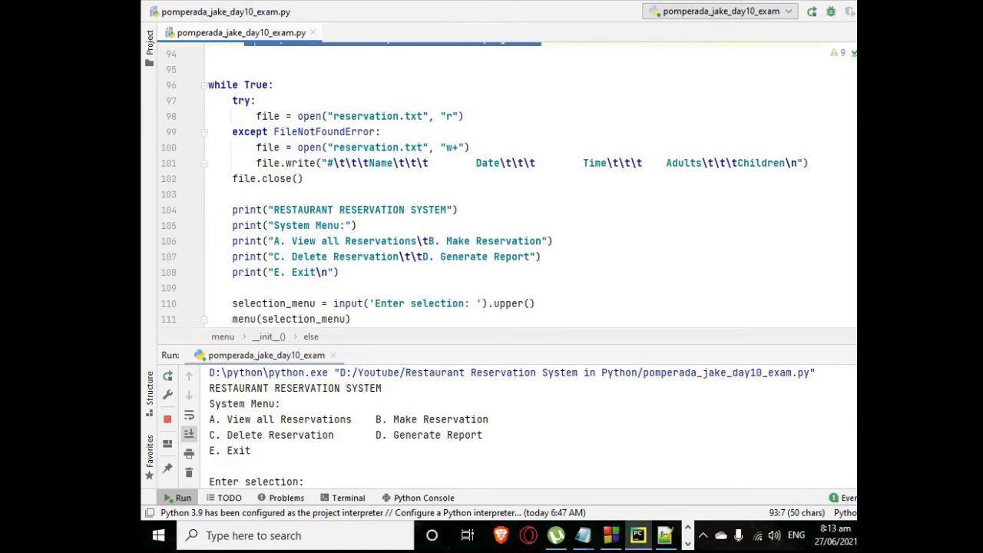
scroll(down, 3)
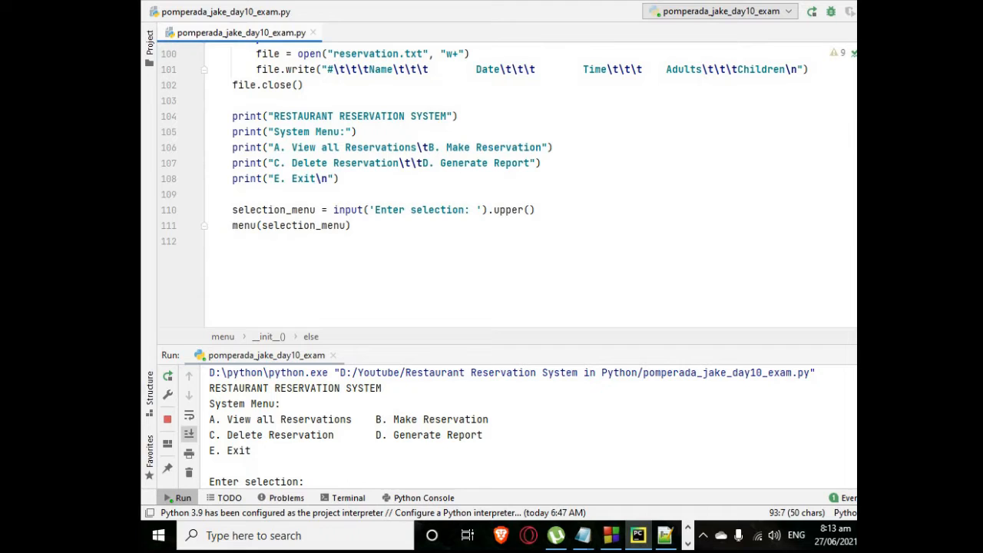
drag(233, 116, 351, 225)
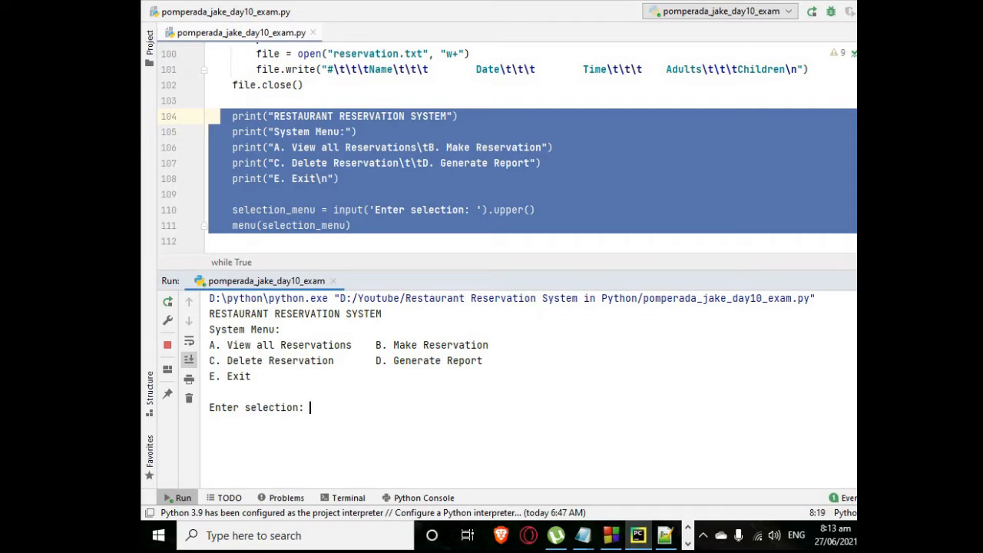
text(g)
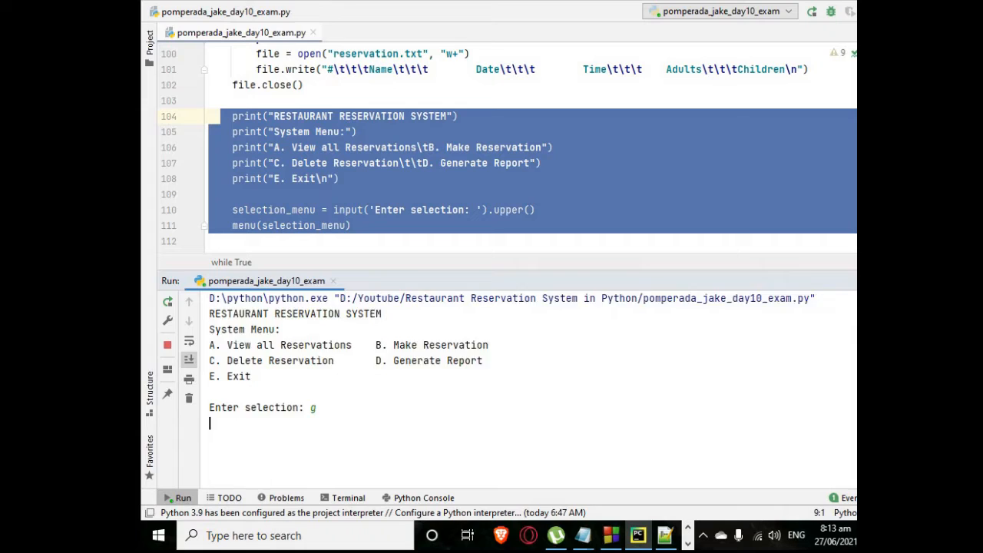
key(enter)
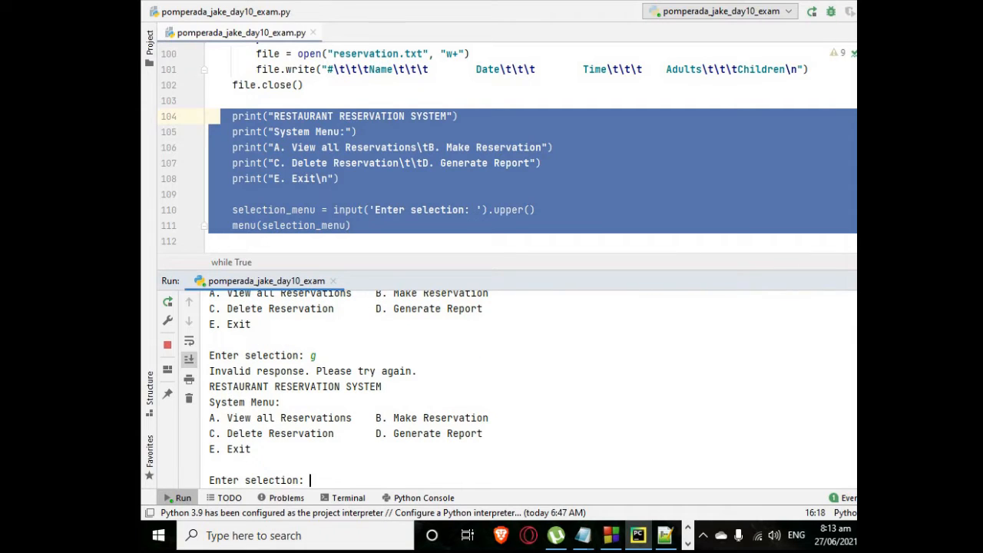
text(g)
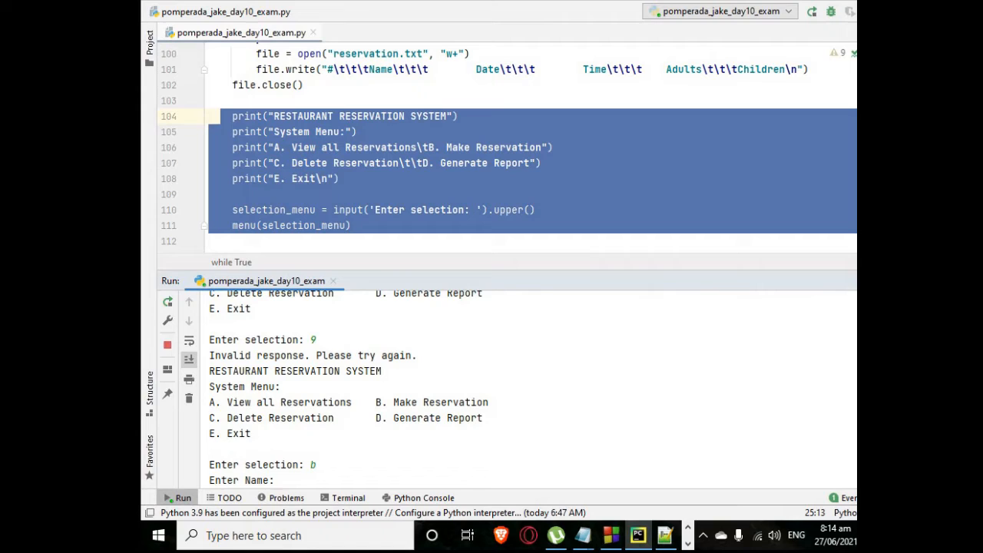
text(Miche)
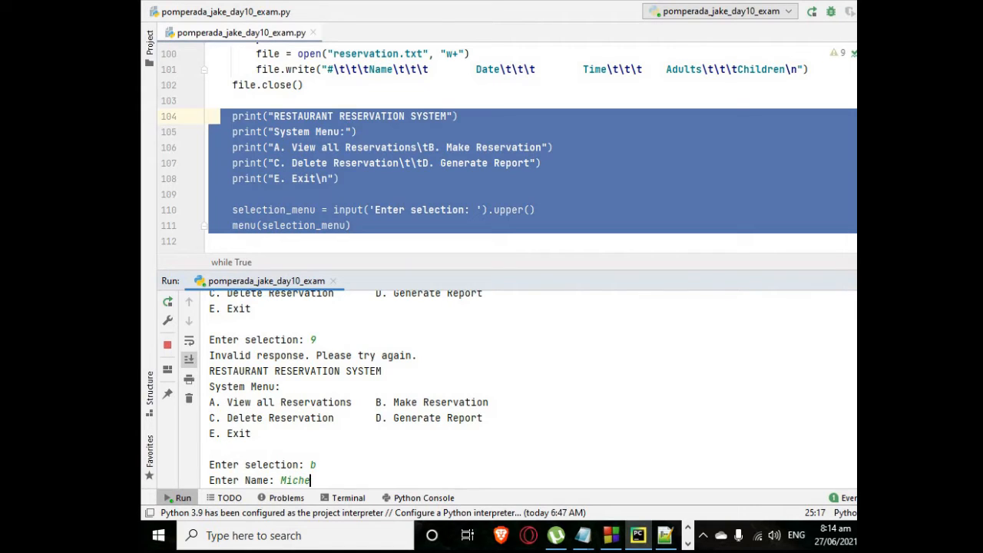
text(al Tan)
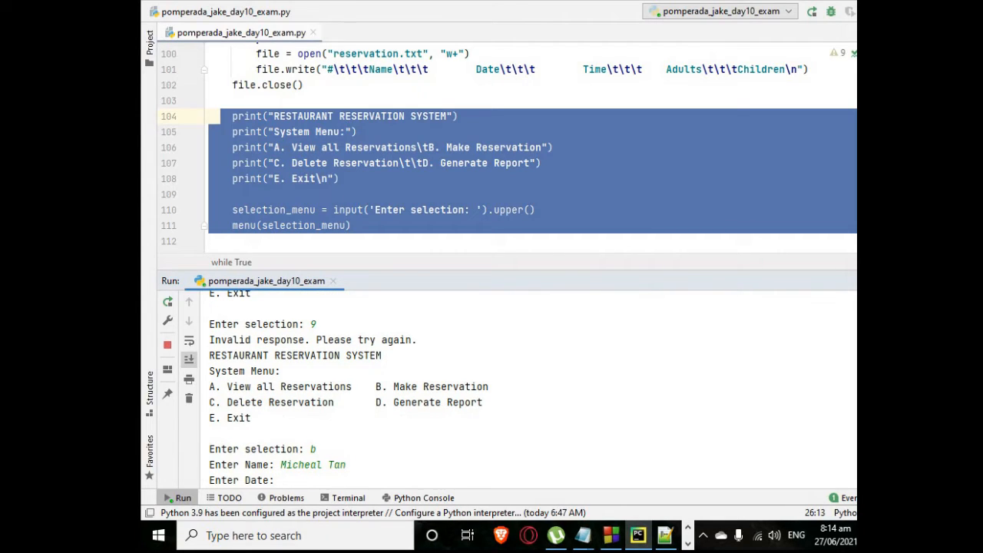
text(2/3/20)
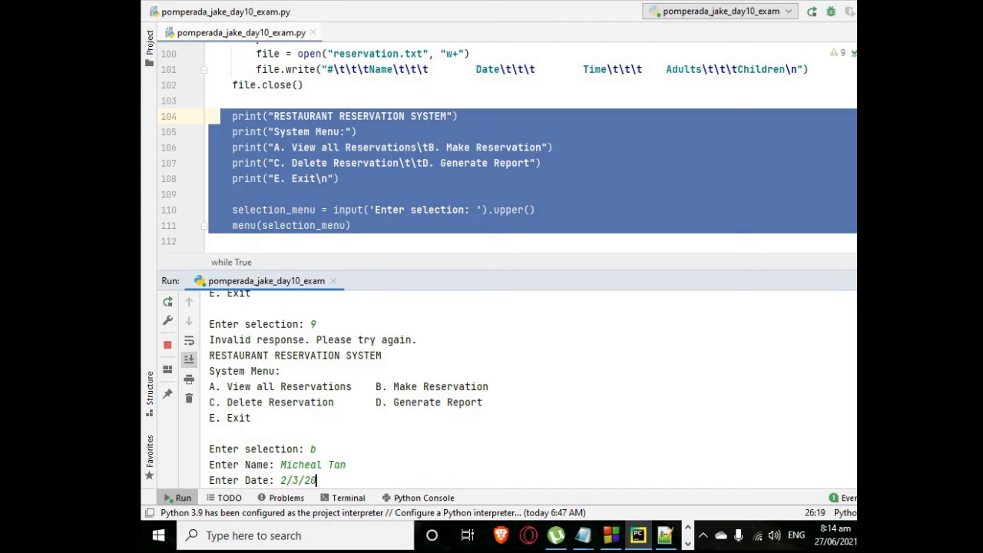
key(Return)
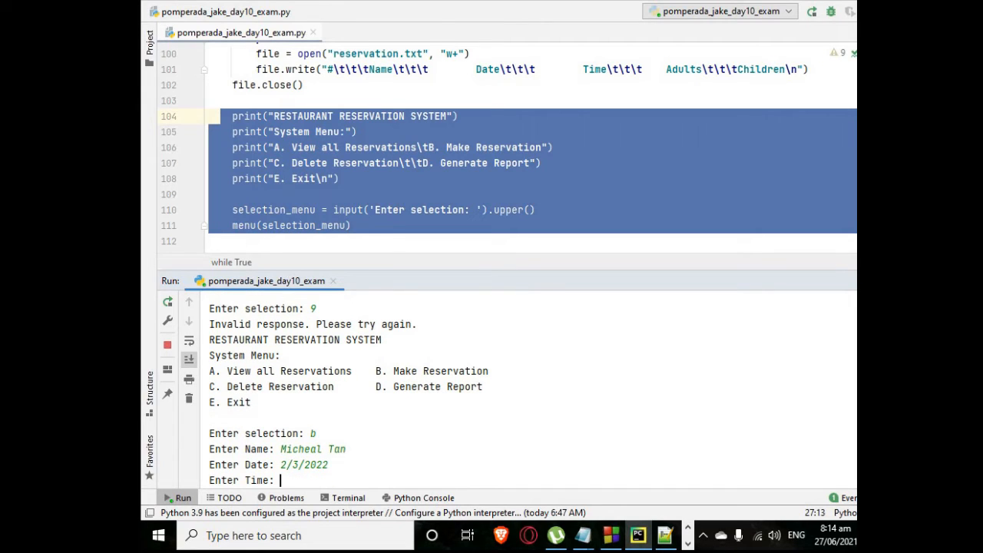
- Enter the 7:00 PM time, 5 adults and 3 children, then list all reservations
text(7:00)
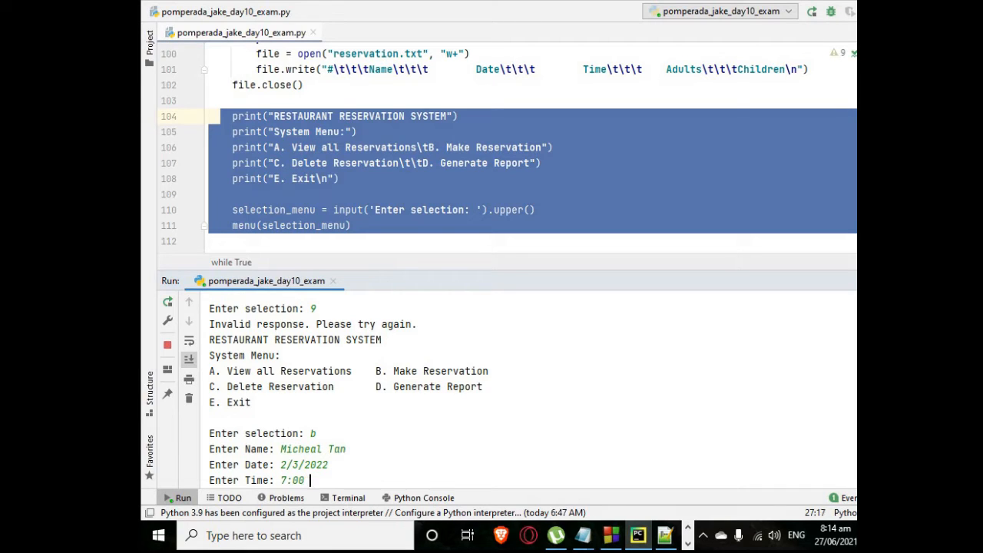
text(PM)
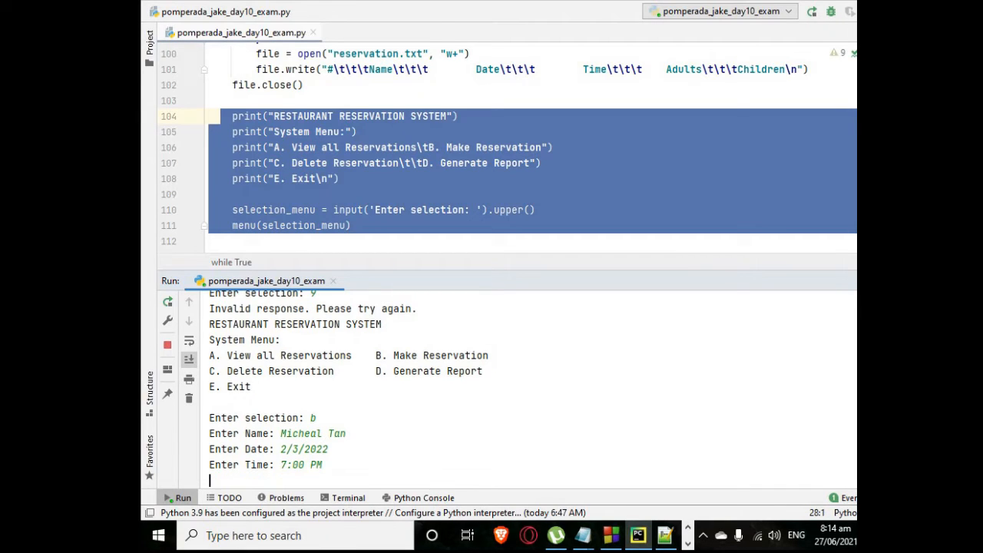
key(enter)
text(5)
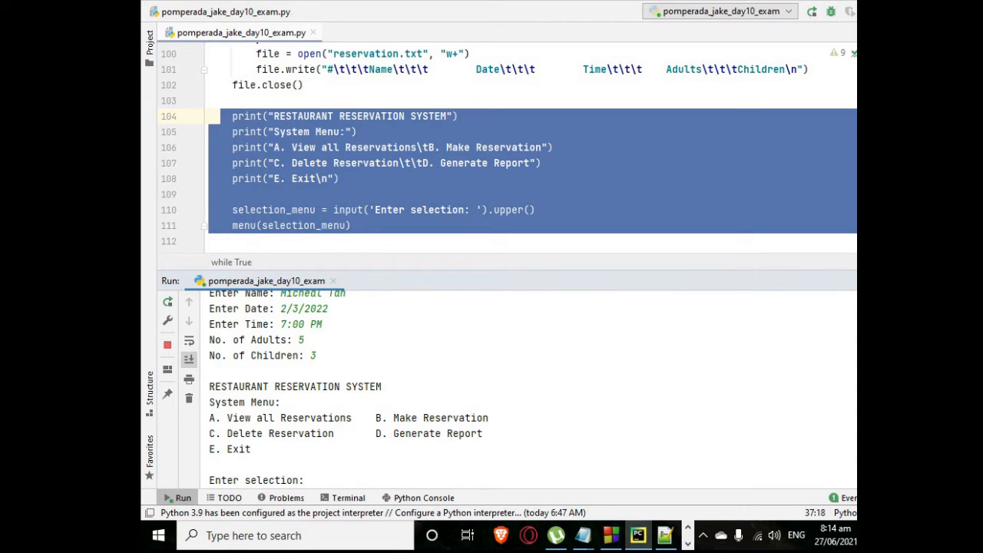
text(d)
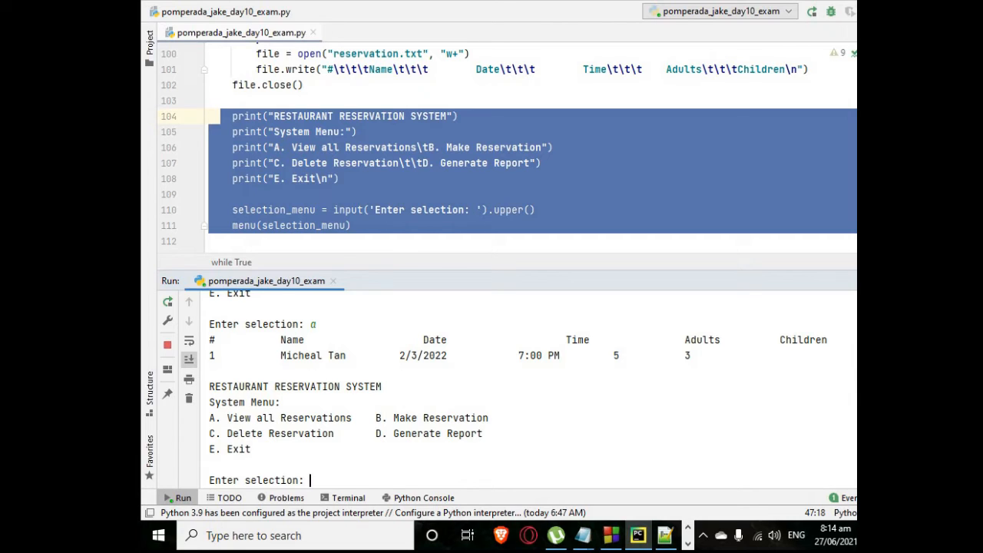
- Add a new reservation for John Smith dated 7/12/2022
text(b)
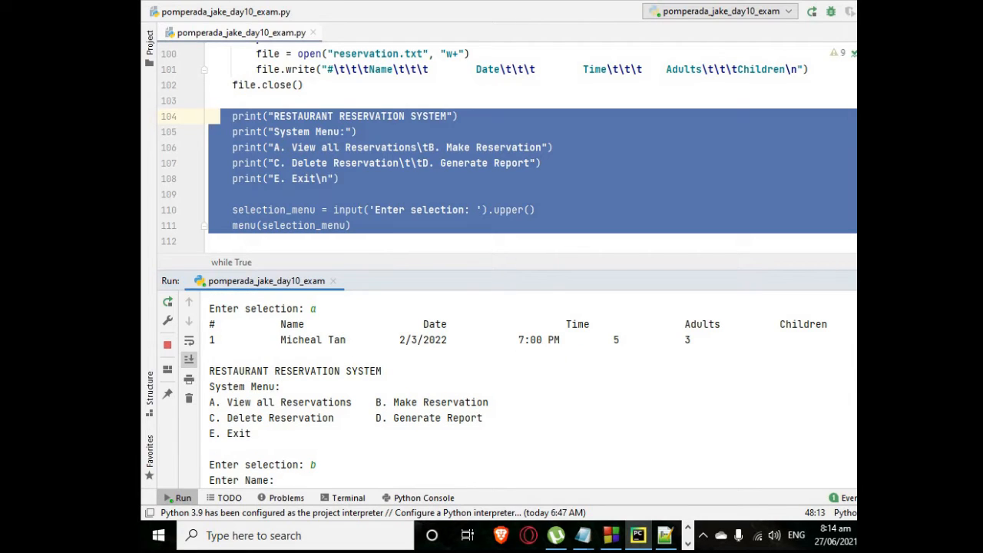
text(John)
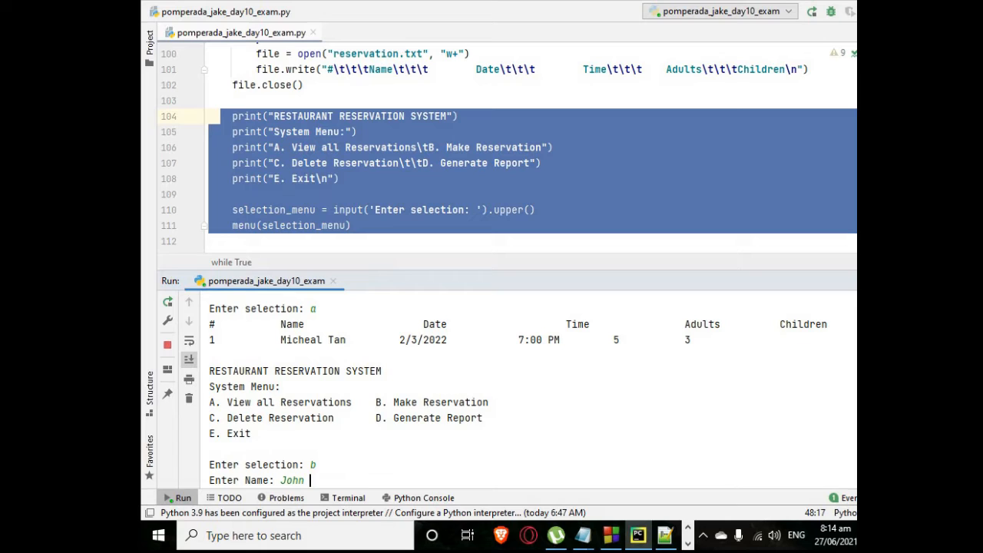
text(Smith)
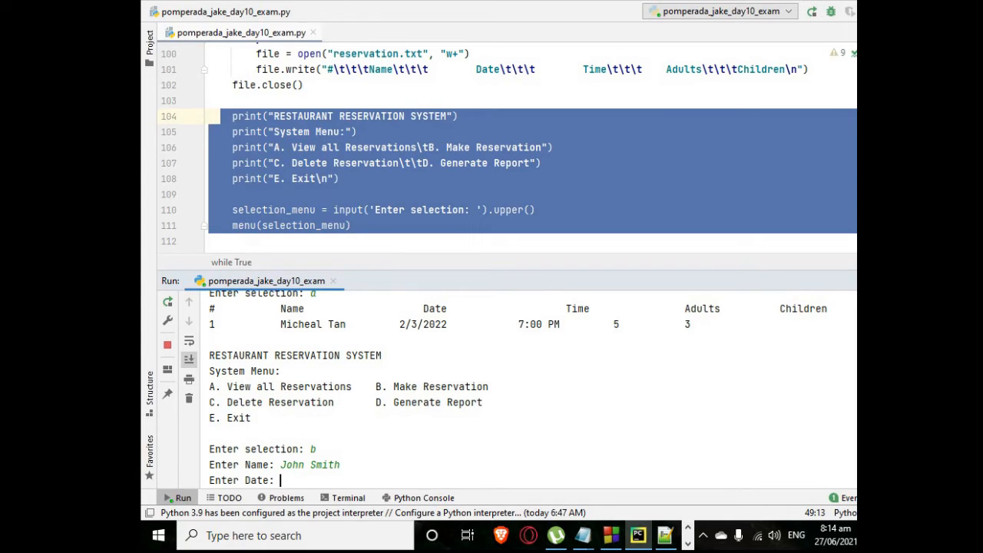
text(7/1)
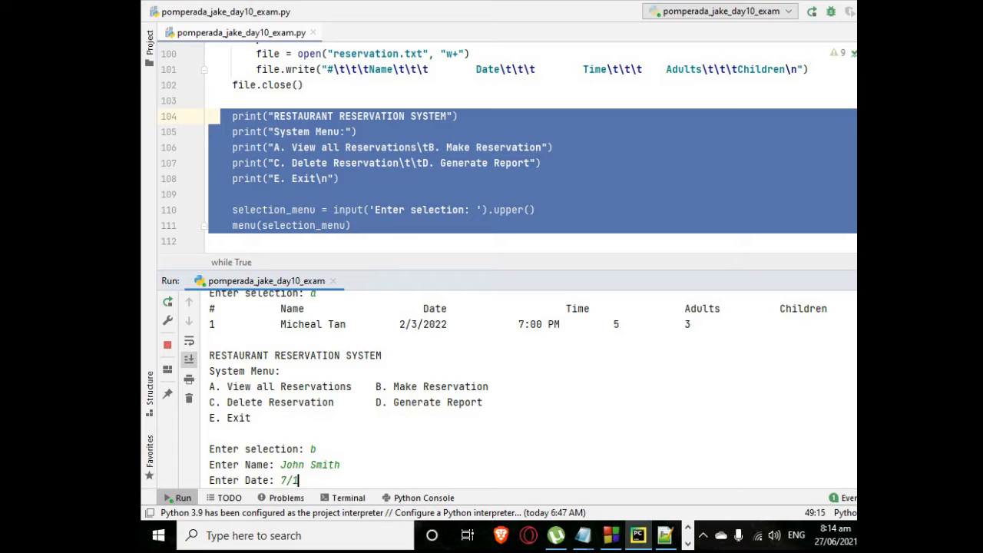
text(2/2022)
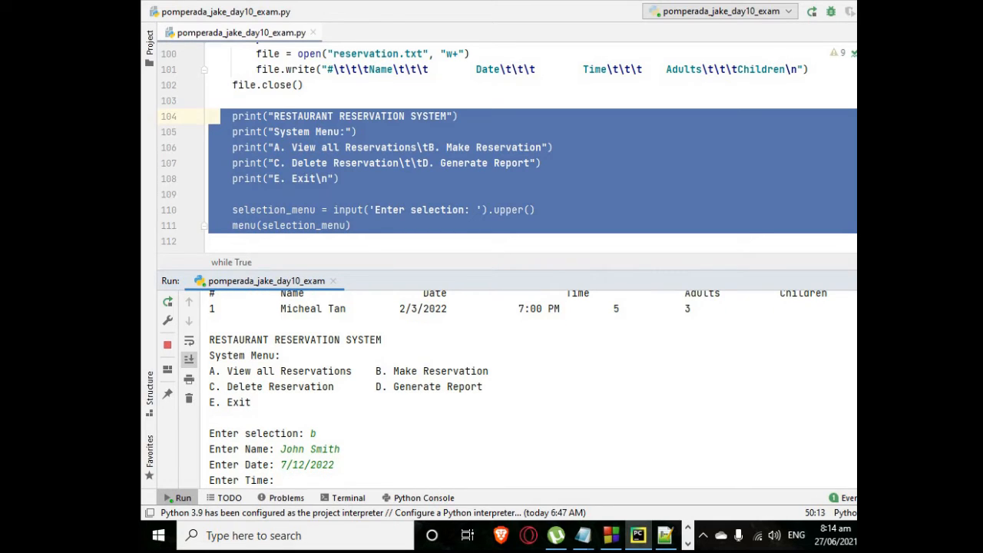
- Enter 5:30 PM with 9 adults and 12 children, then view all reservations
text(5:30 PM)
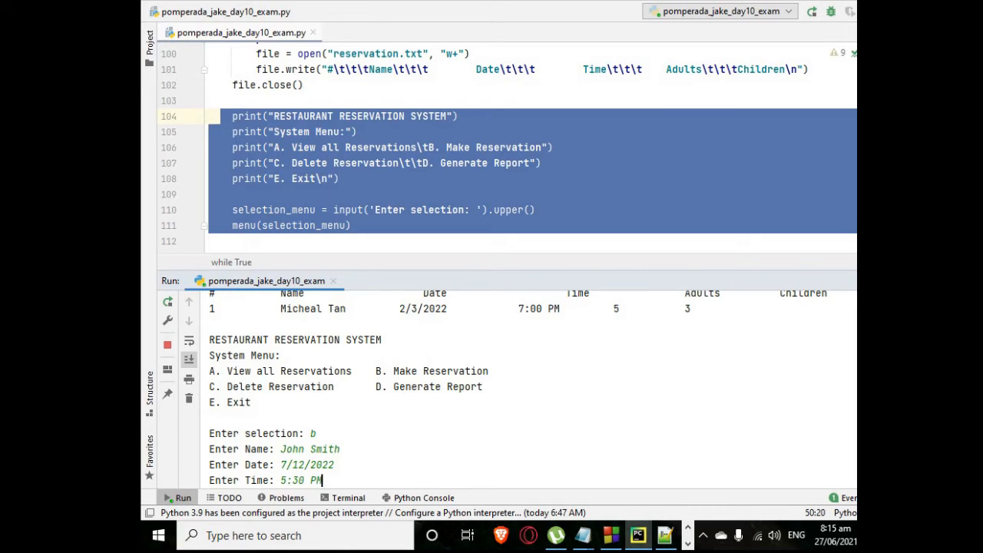
text(9)
text(12)
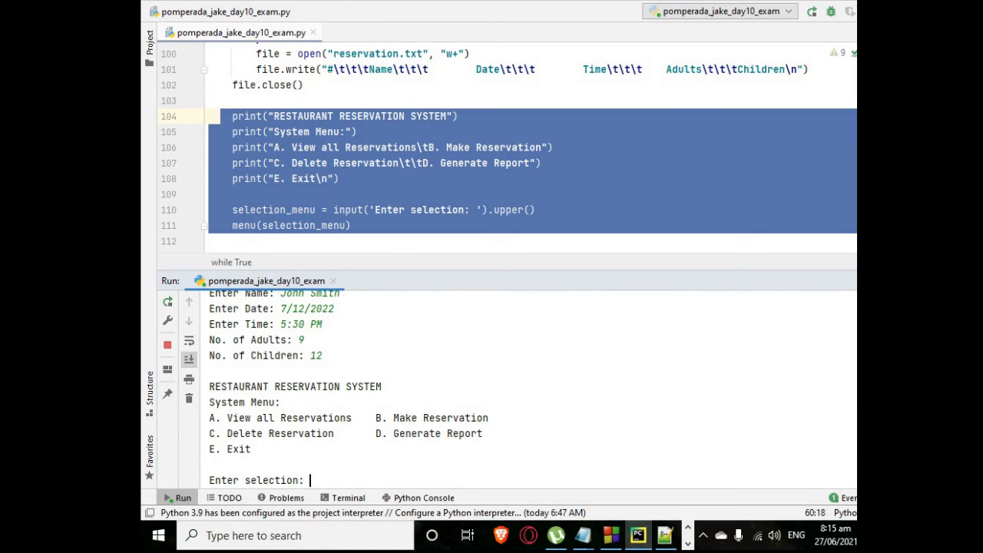
text(a)
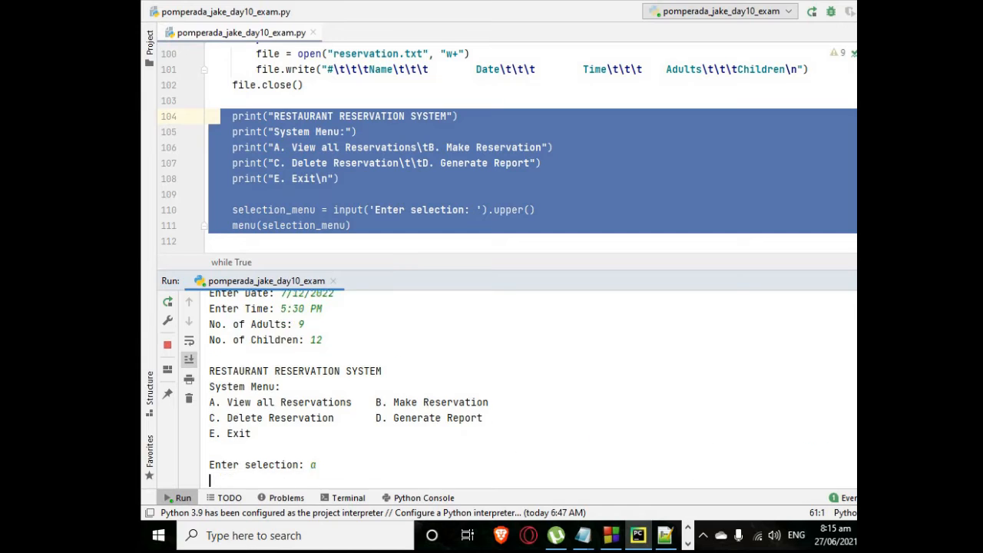
key(enter)
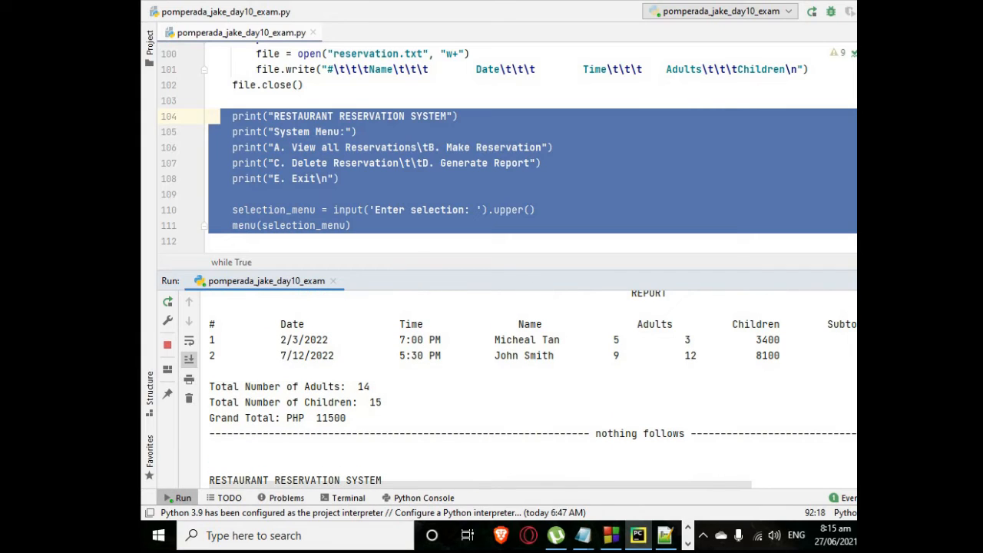
- Delete reservation 1, leaving only John Smith's booking, and exit the program
double_click(330, 418)
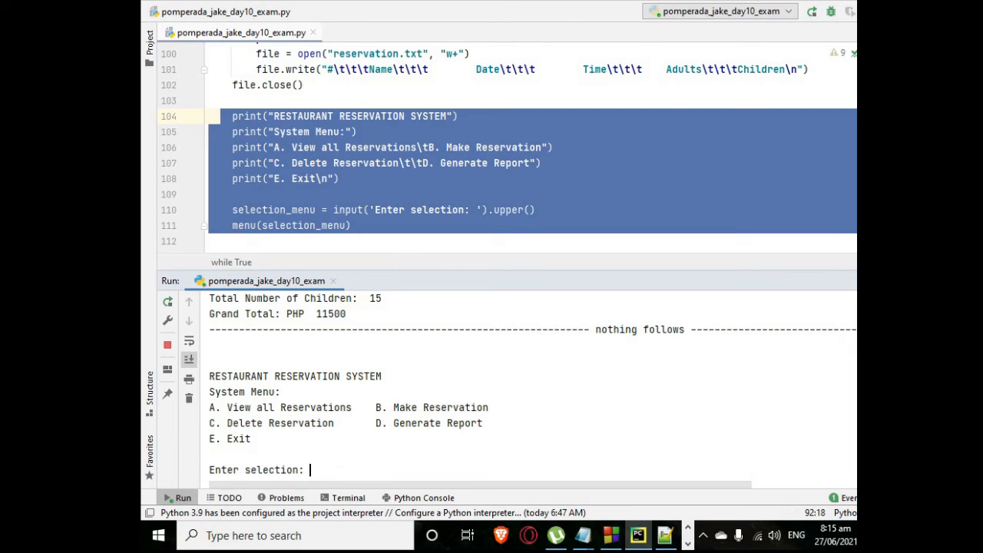
text(c)
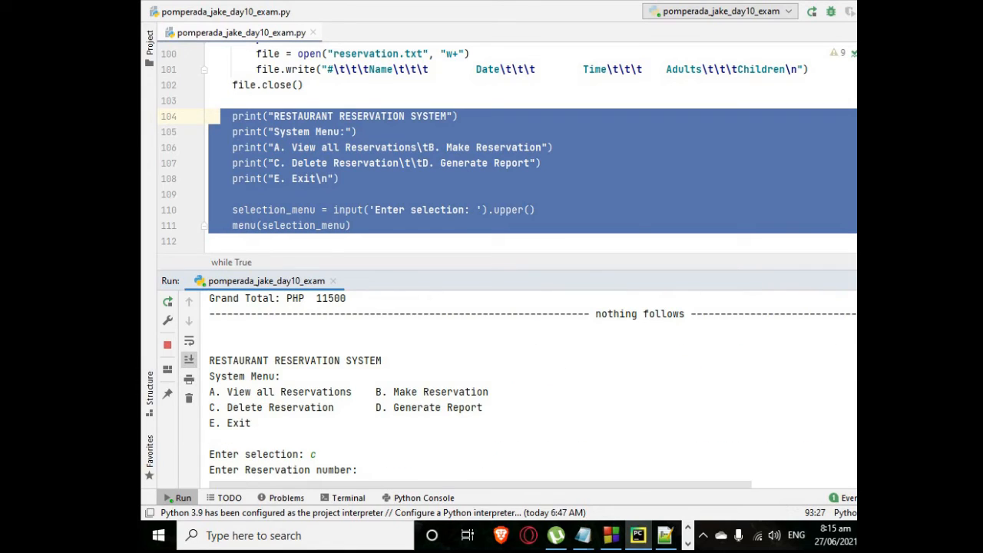
text(1)
text(a)
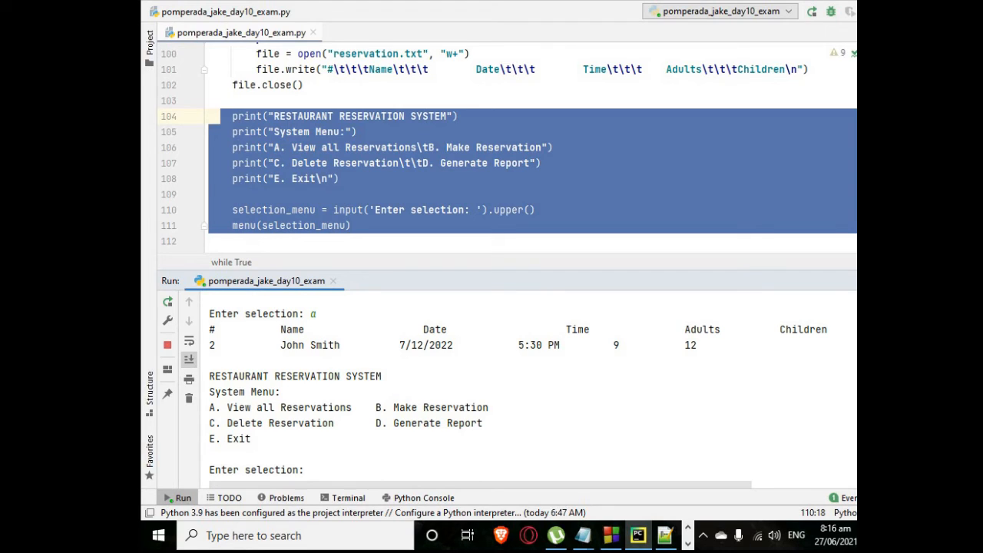
text(e)
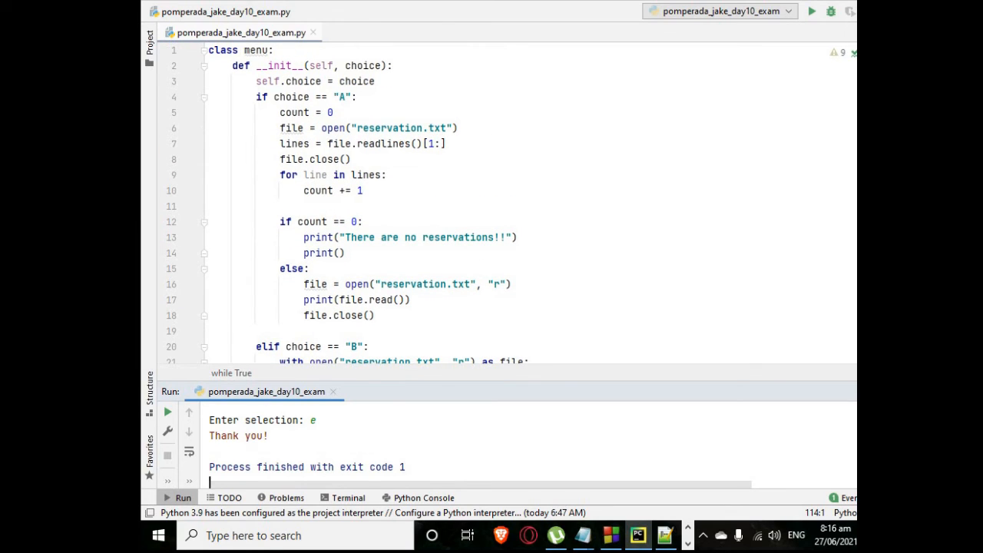
scroll(down, 3)
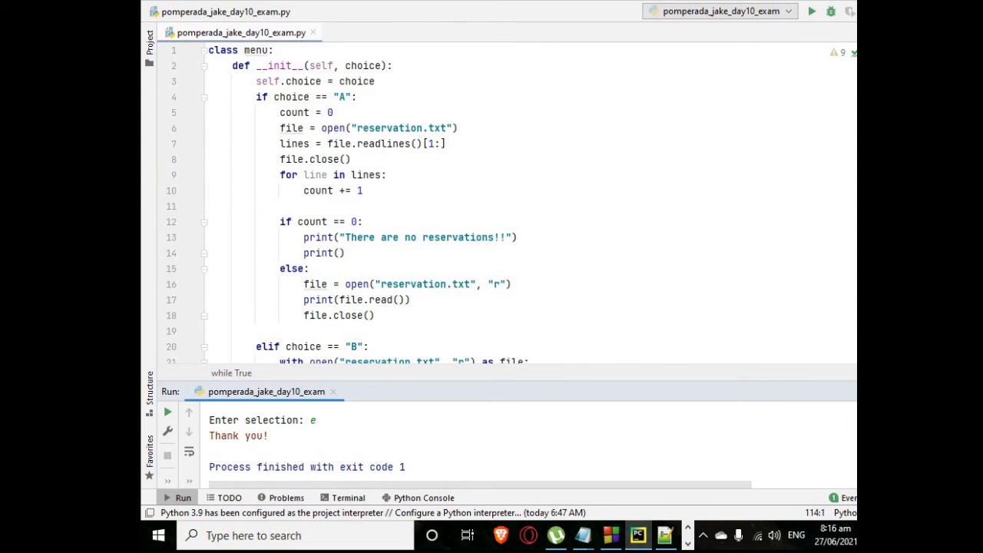
scroll(down, 3)
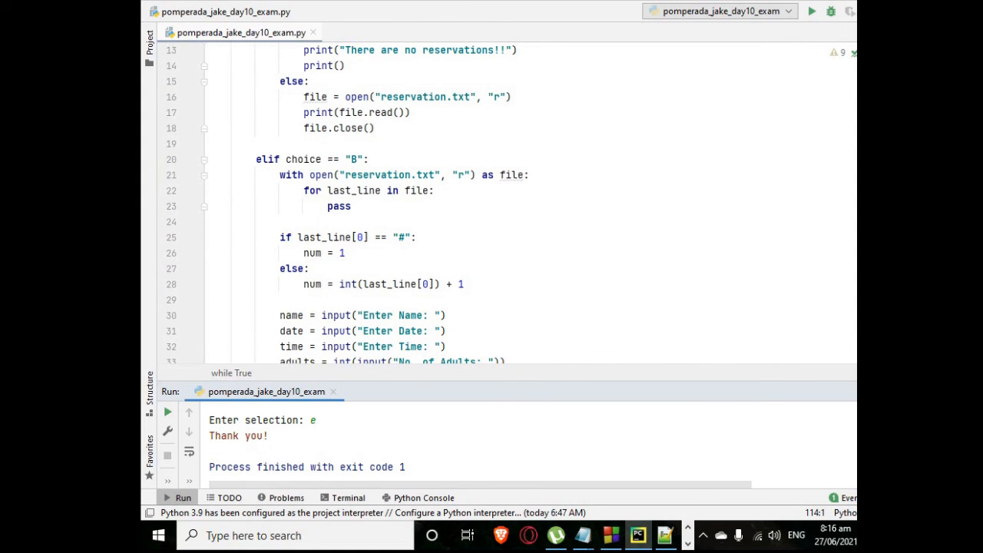
scroll(down, 3)
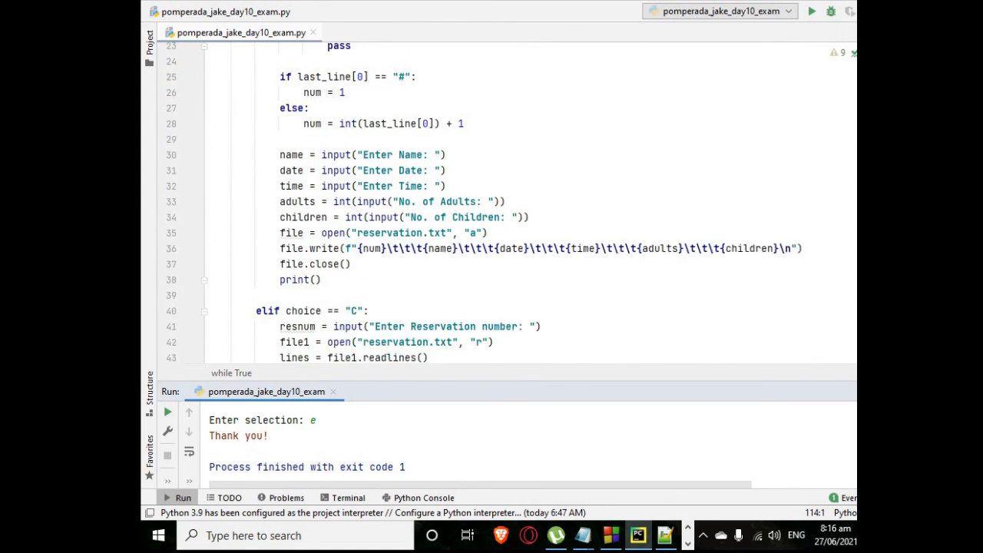
scroll(down, 3)
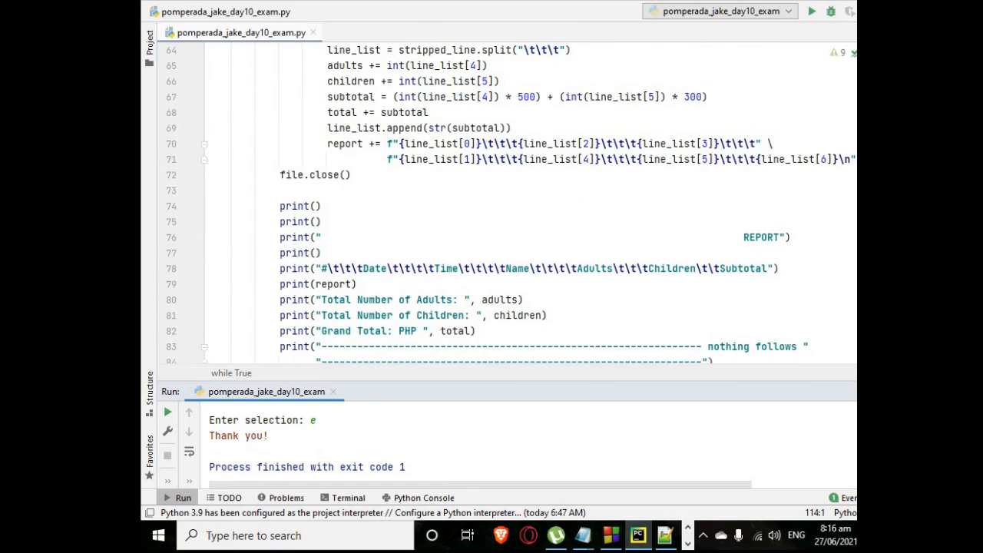